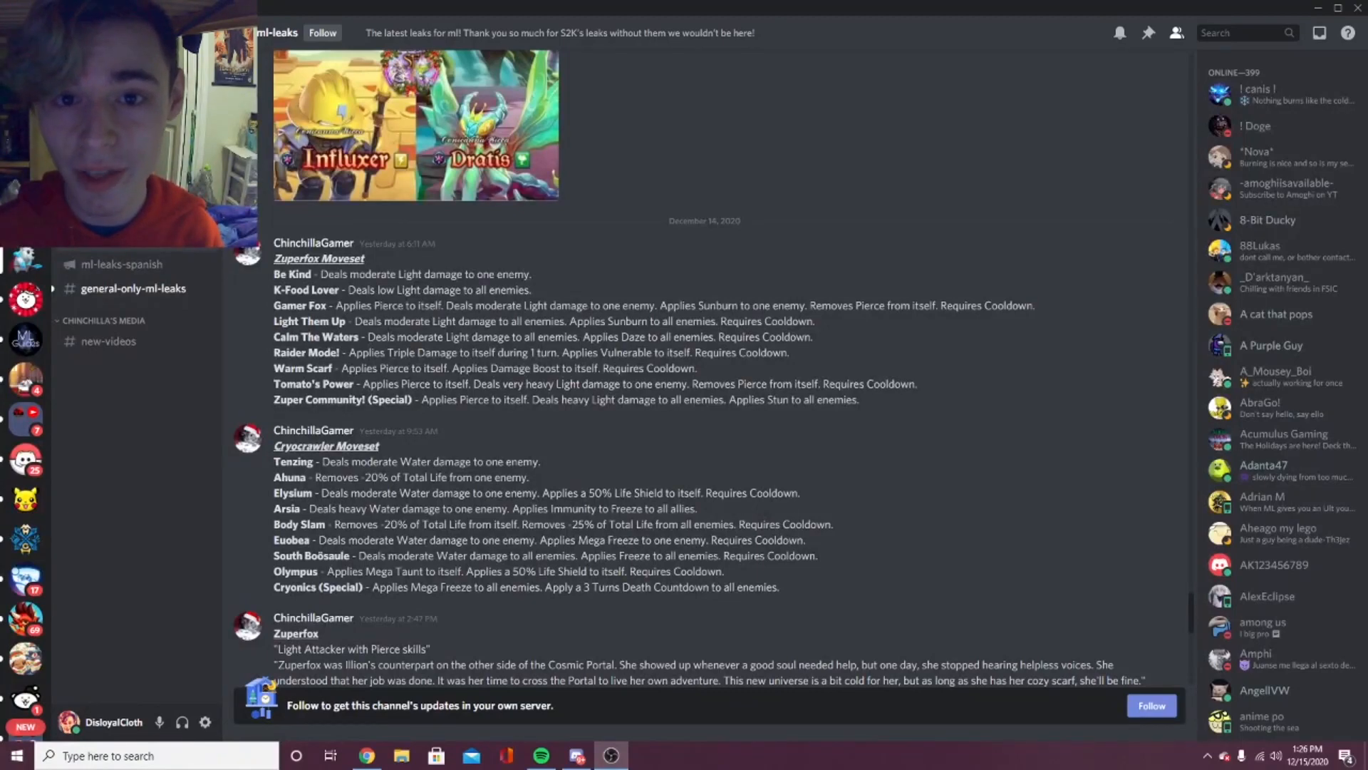
{"action": "mouse_move", "coordinate": [864, 437]}
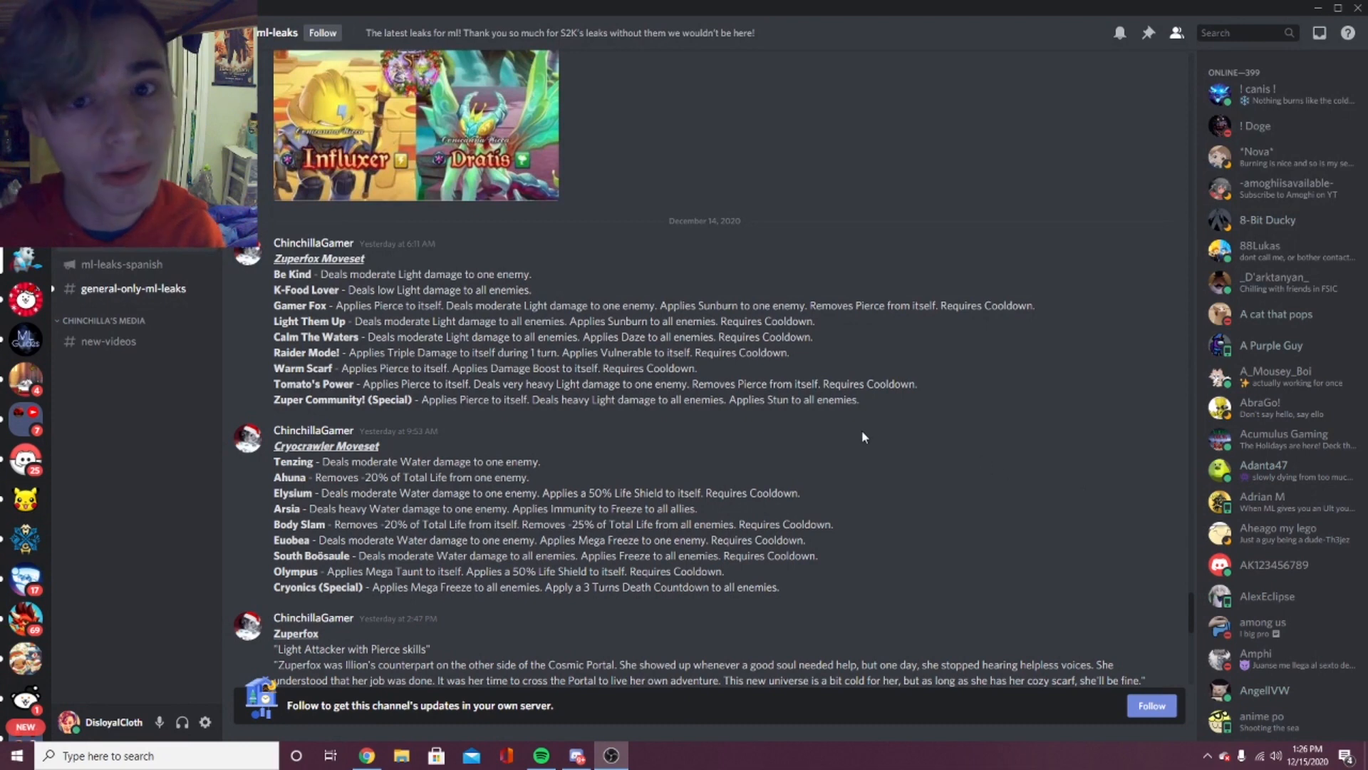
{"action": "mouse_move", "coordinate": [831, 423]}
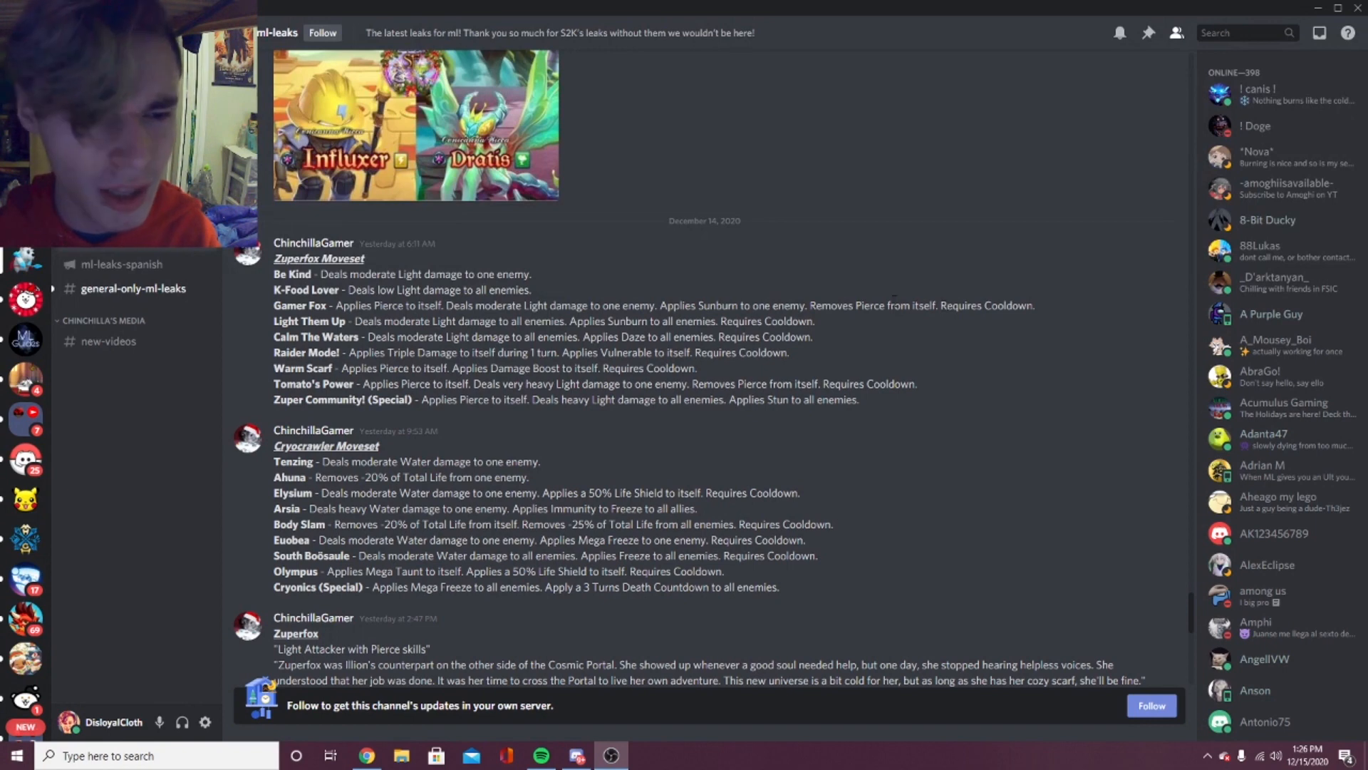
{"action": "mouse_move", "coordinate": [431, 303]}
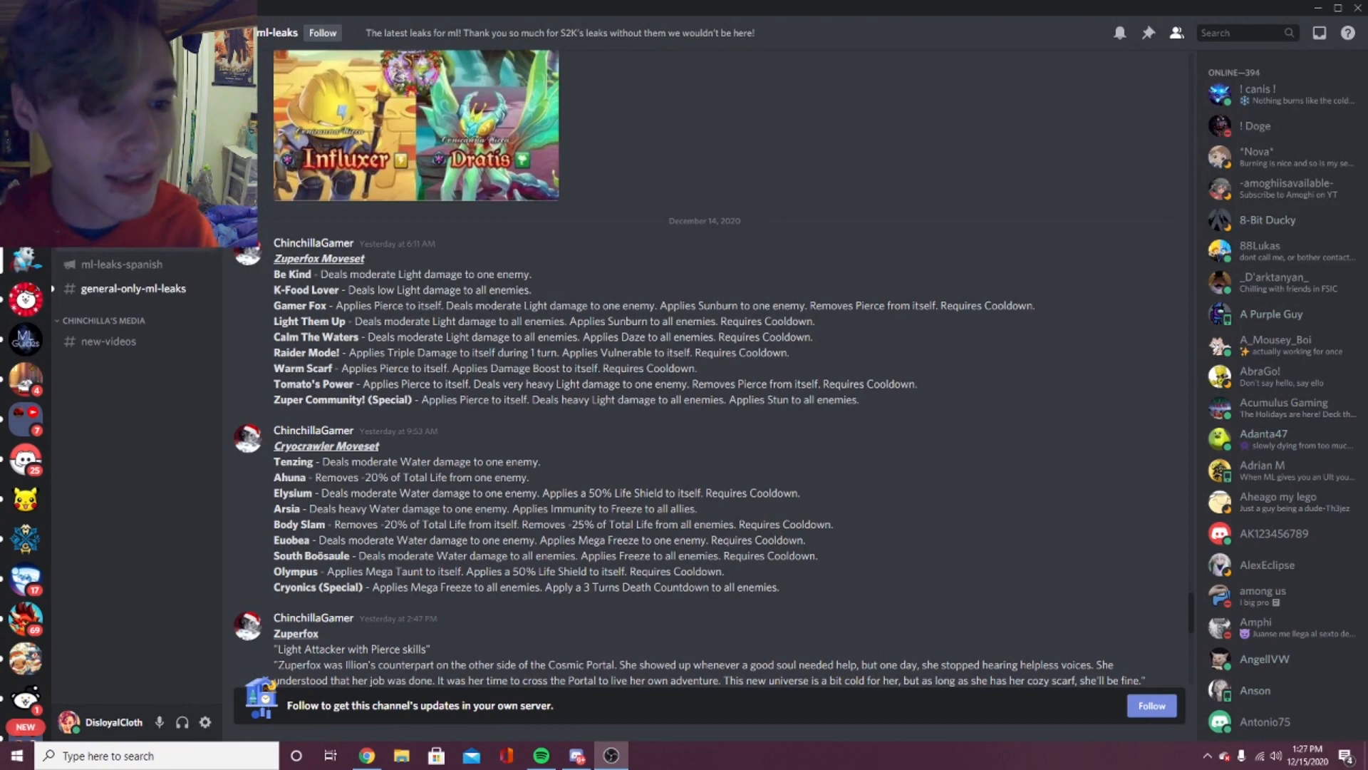
{"action": "mouse_move", "coordinate": [840, 319]}
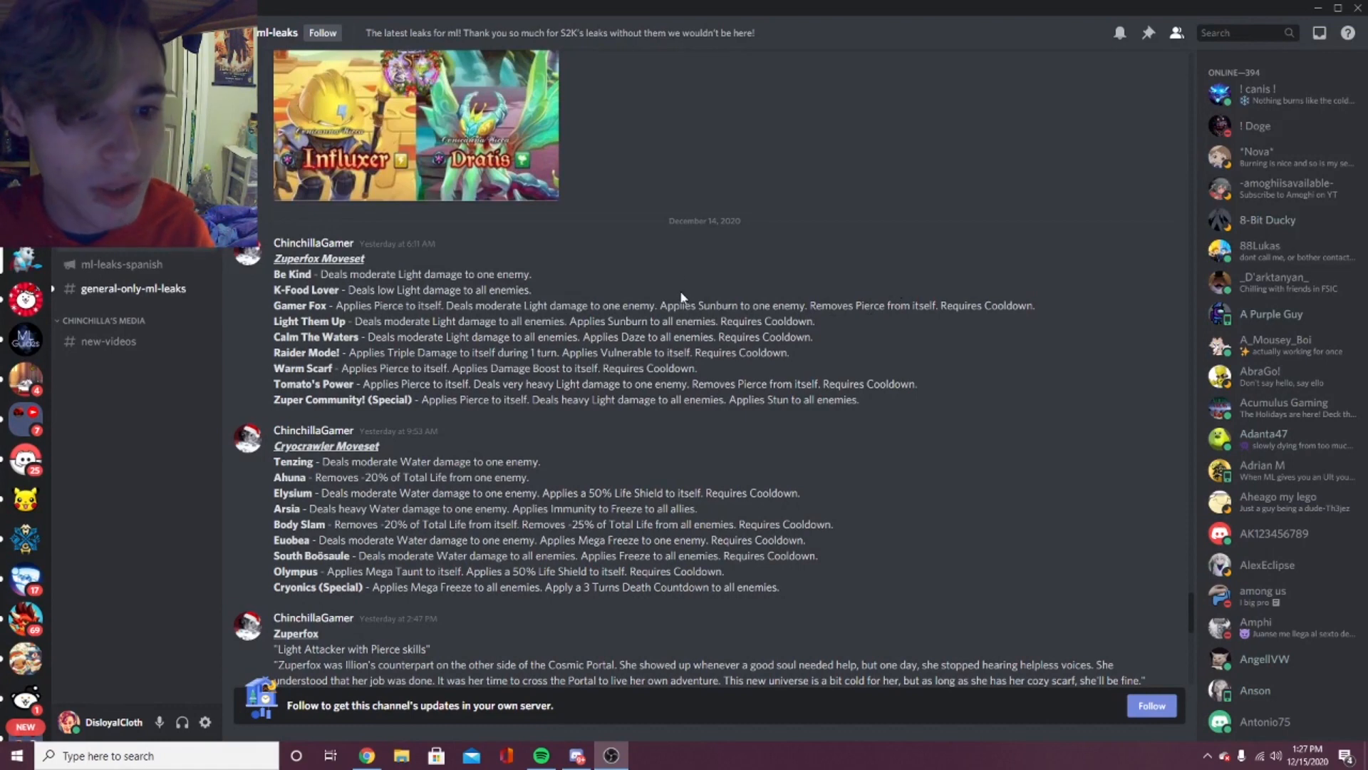
{"action": "mouse_move", "coordinate": [963, 333]}
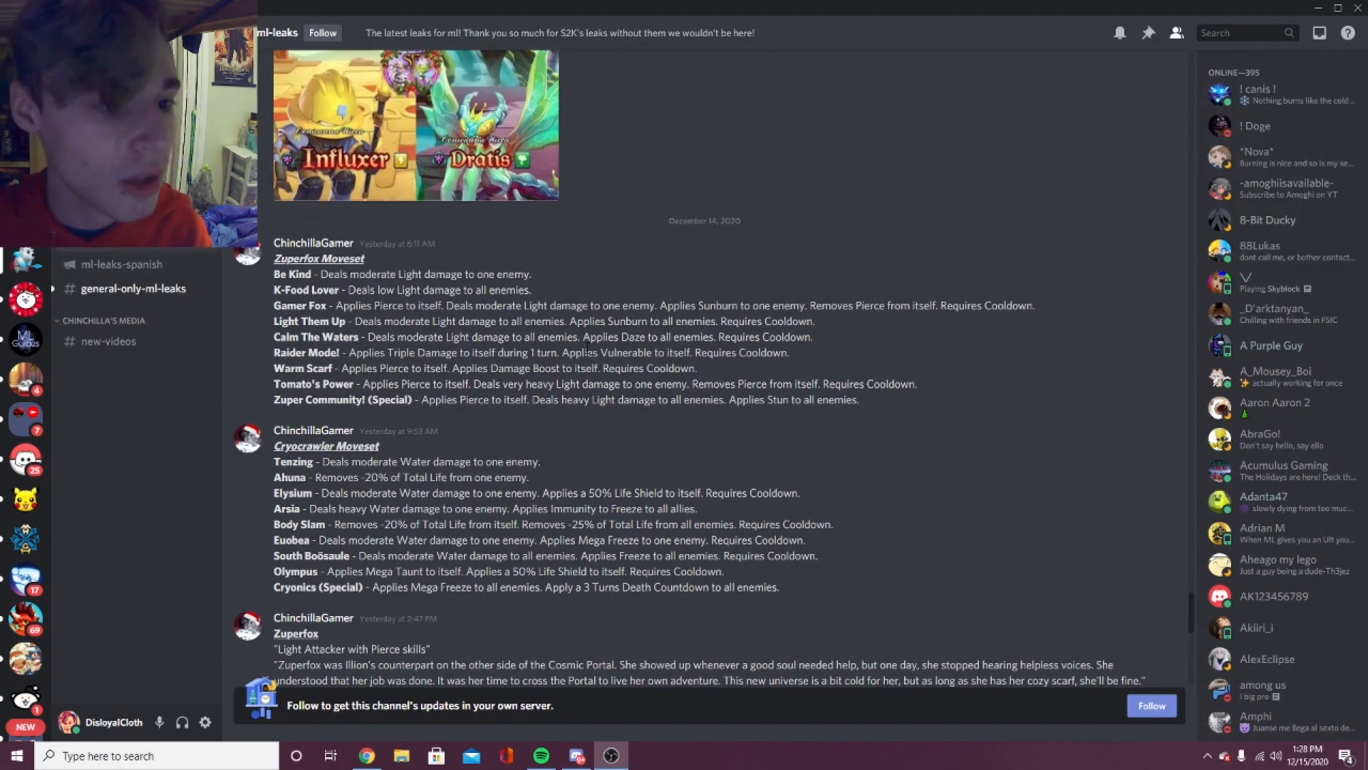
{"action": "scroll", "scroll_direction": "down", "scroll_amount": 3}
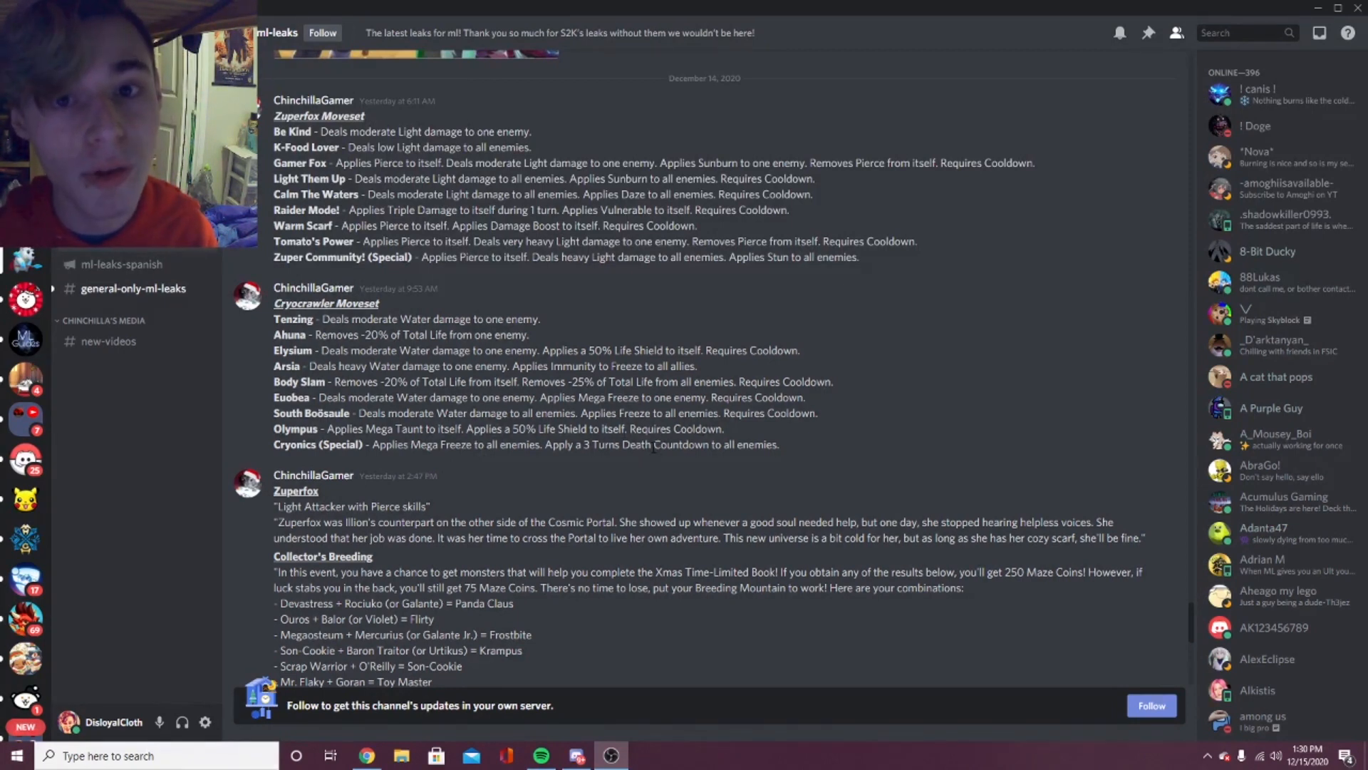
{"action": "mouse_move", "coordinate": [518, 489]}
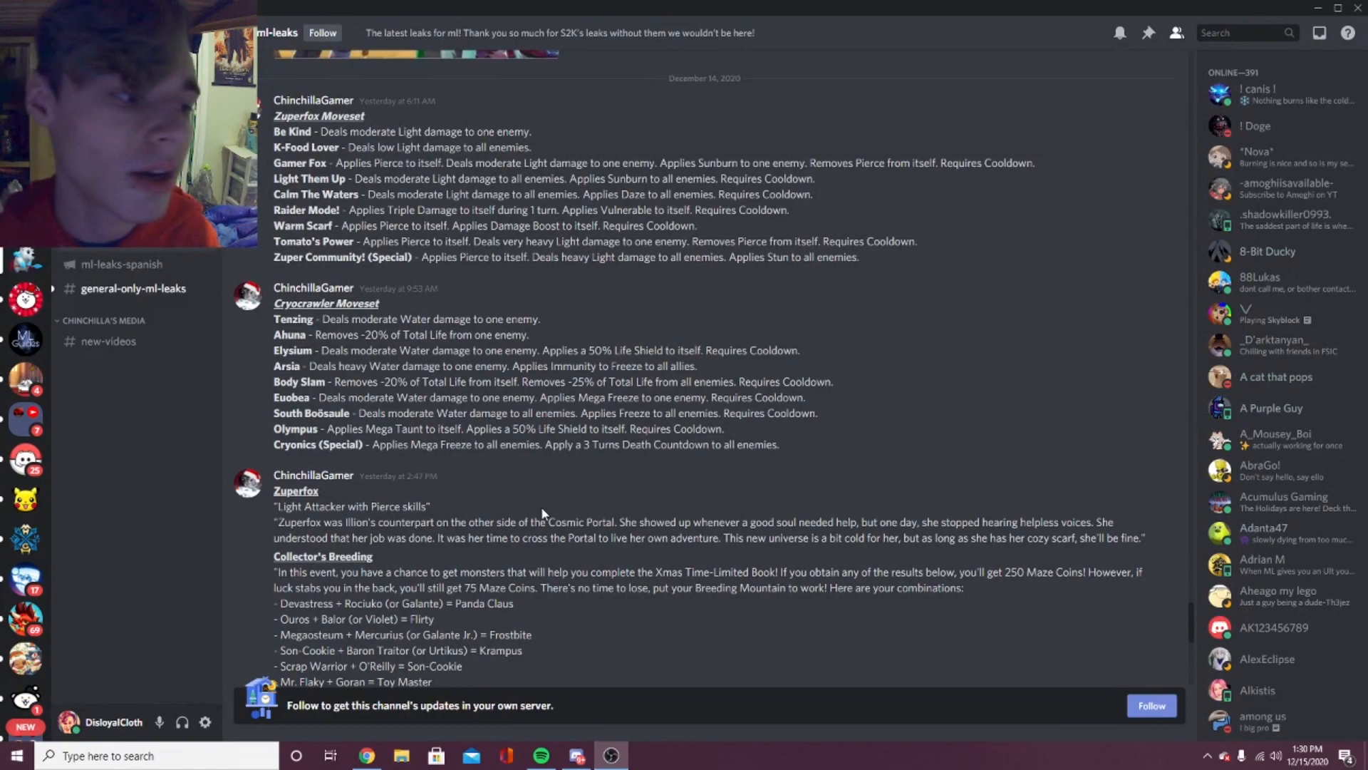
{"action": "scroll", "scroll_direction": "down", "scroll_amount": 3}
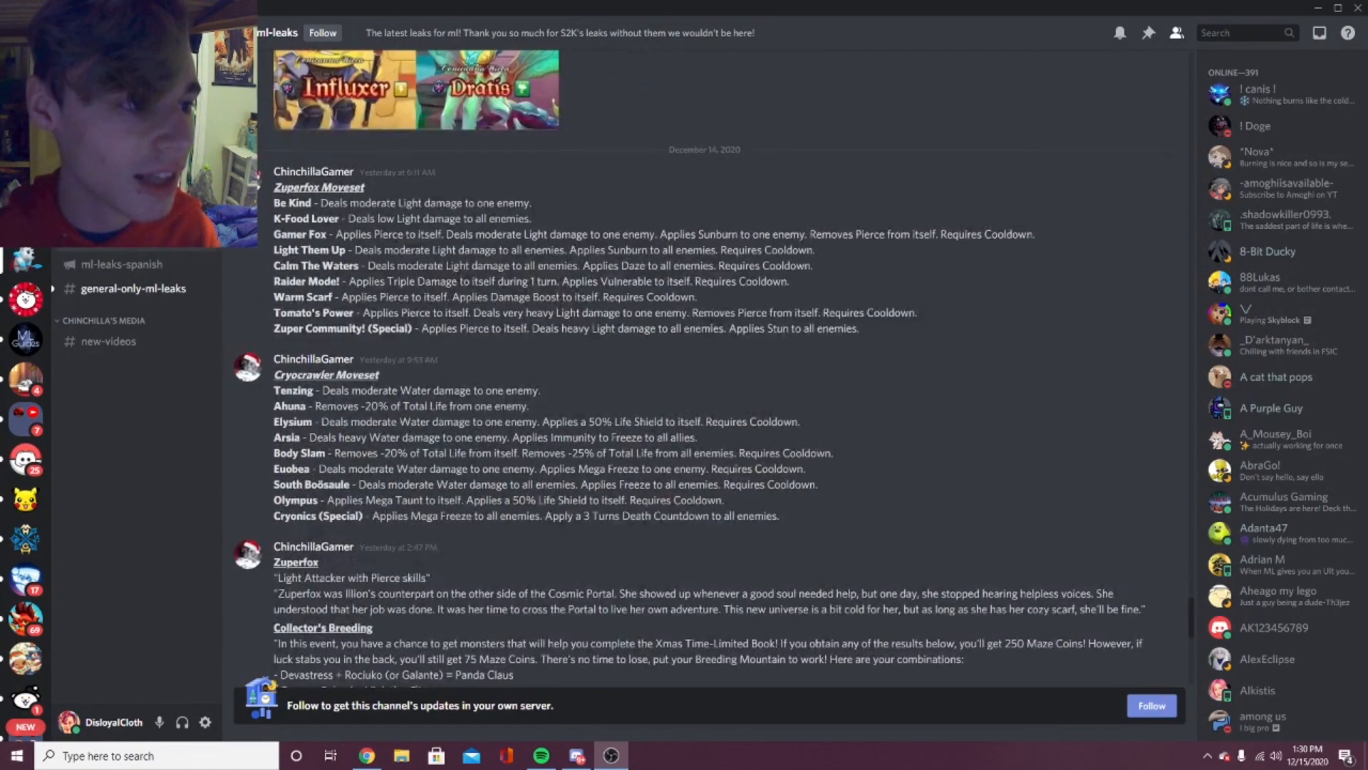
{"action": "scroll", "scroll_direction": "down", "scroll_amount": 3}
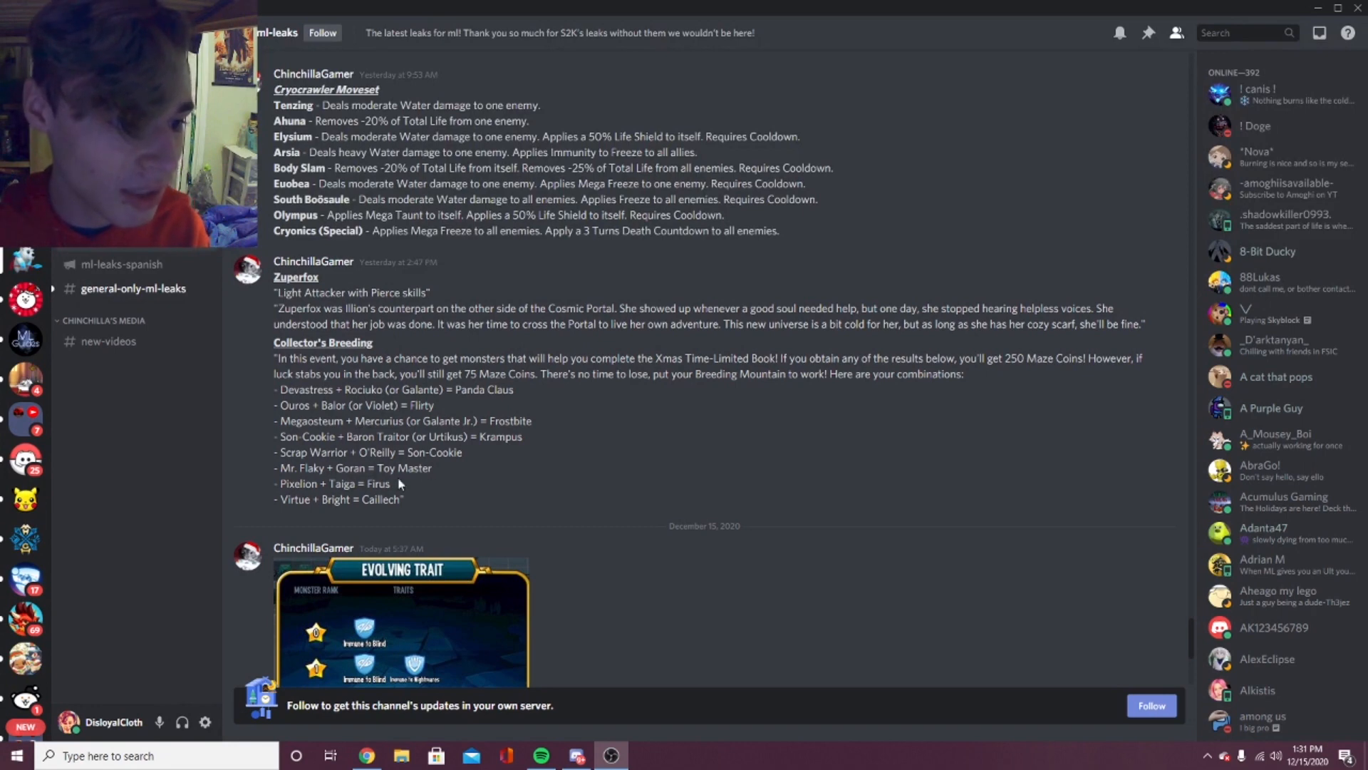
{"action": "scroll", "scroll_direction": "down", "scroll_amount": 3}
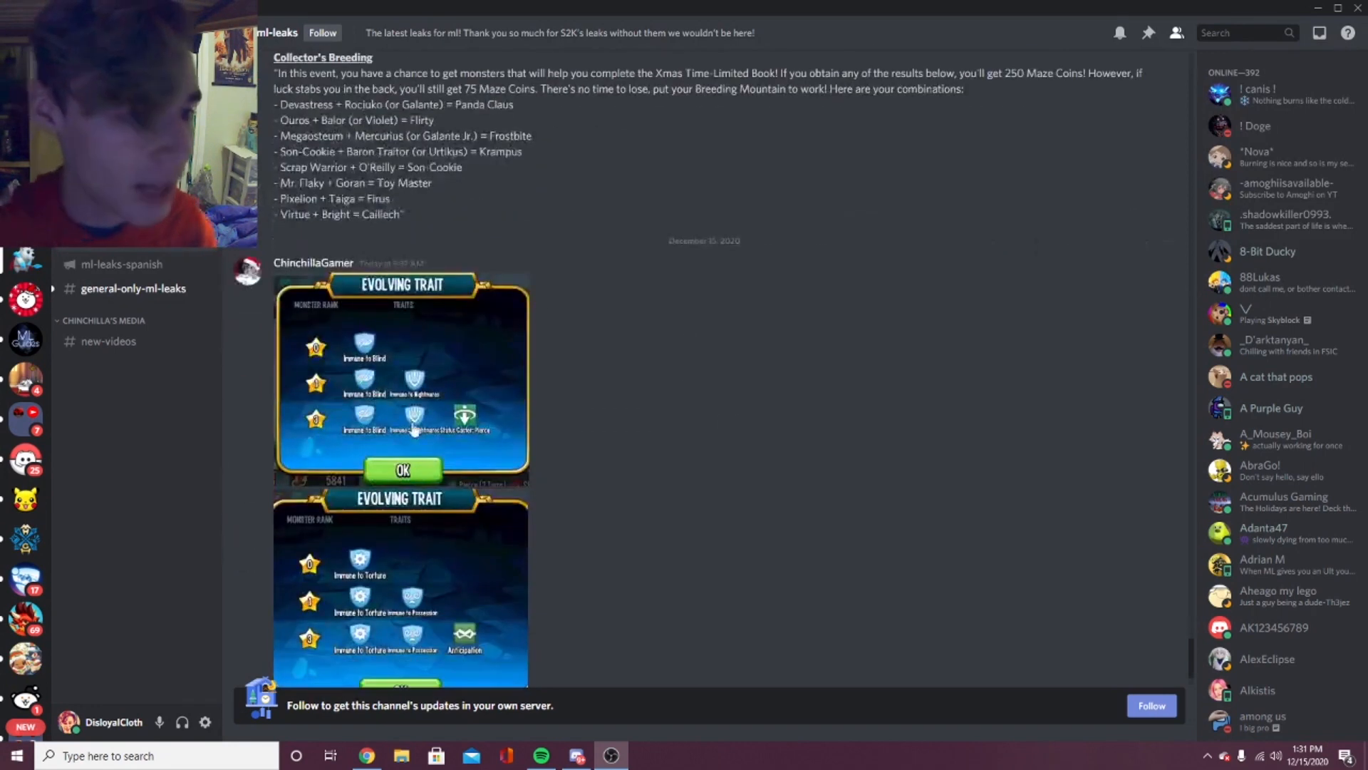
{"action": "scroll", "scroll_direction": "down", "scroll_amount": 3}
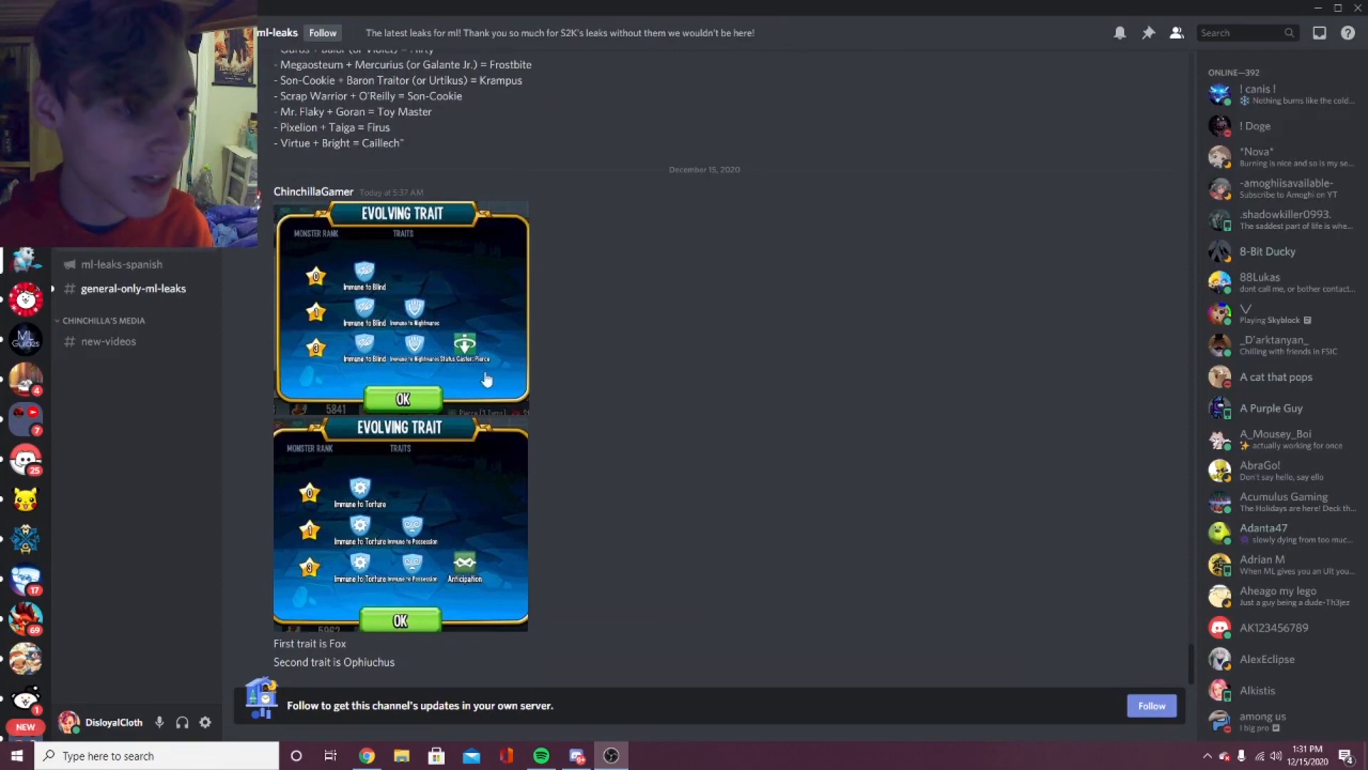
{"action": "mouse_move", "coordinate": [402, 545]}
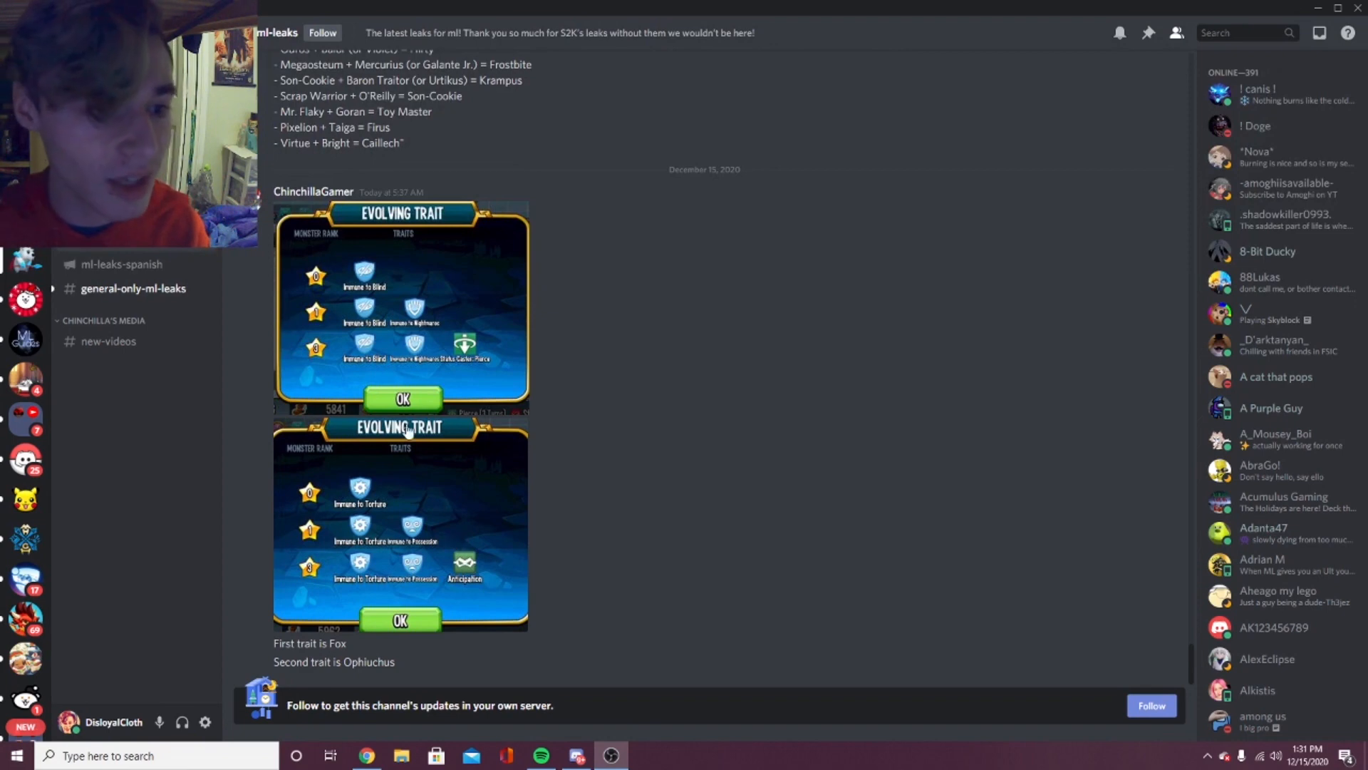
{"action": "mouse_move", "coordinate": [441, 370]}
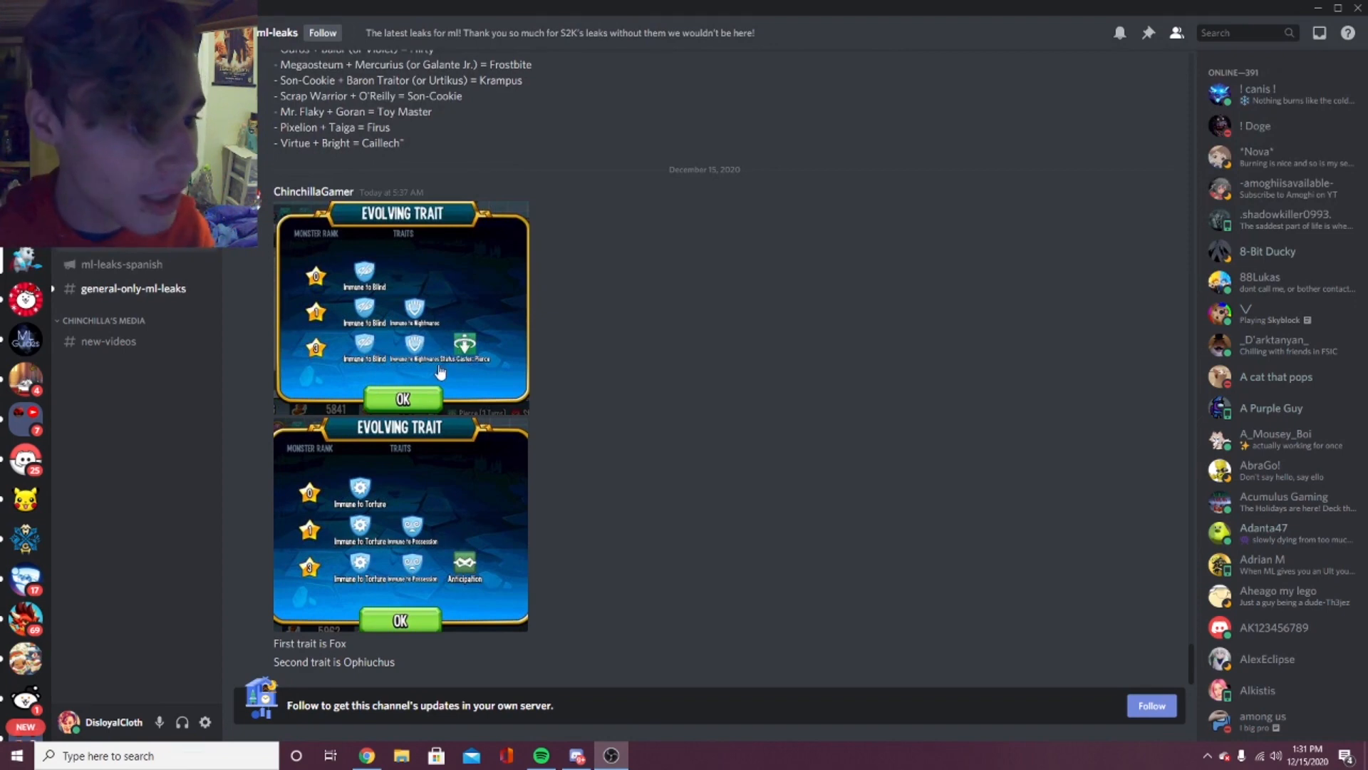
{"action": "mouse_move", "coordinate": [483, 333]}
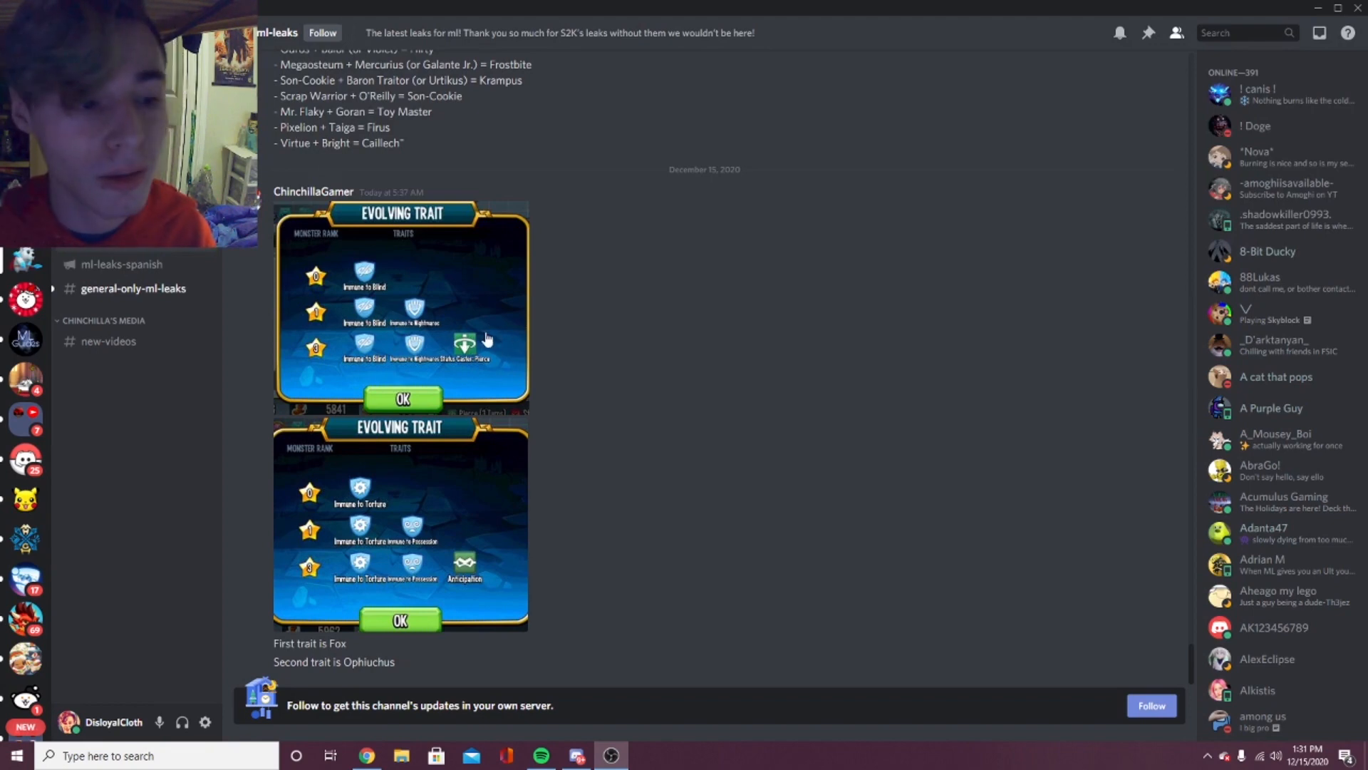
{"action": "mouse_move", "coordinate": [494, 349]}
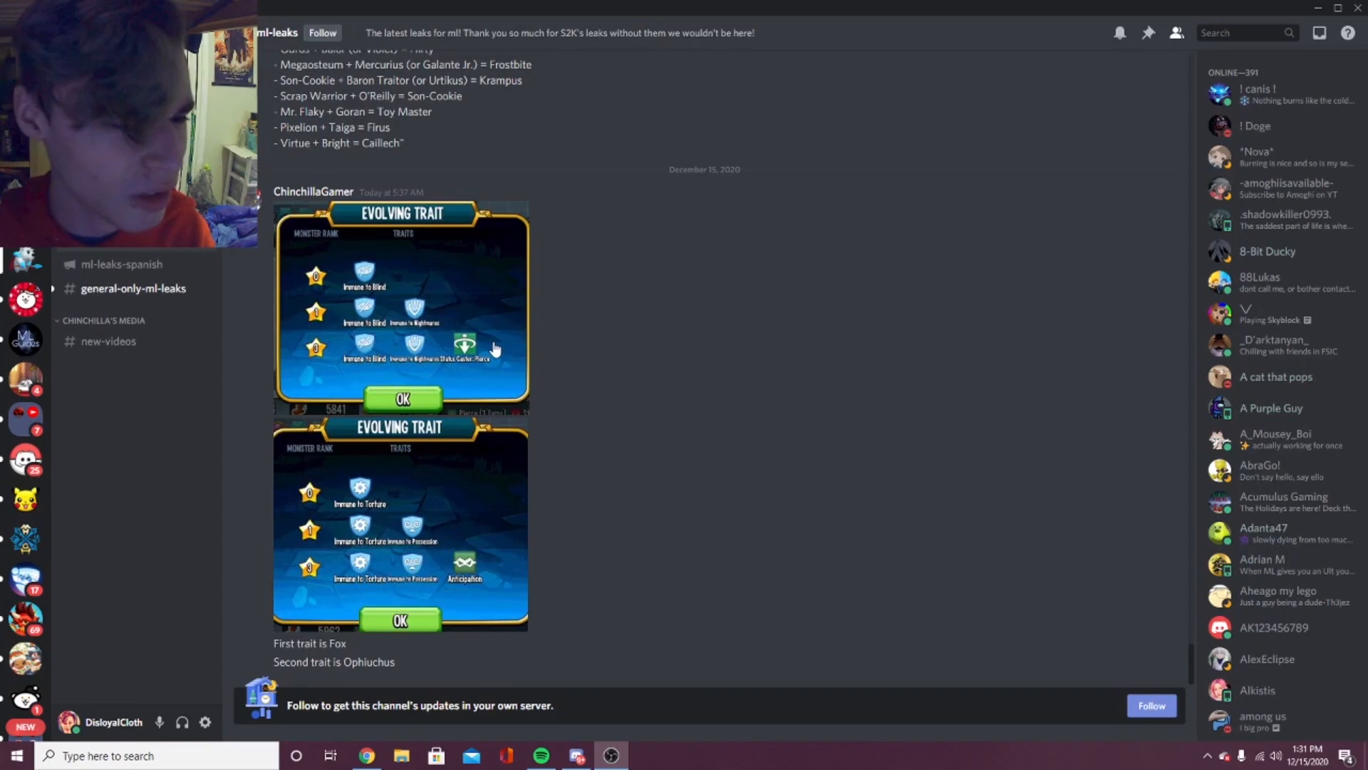
{"action": "mouse_move", "coordinate": [486, 346]}
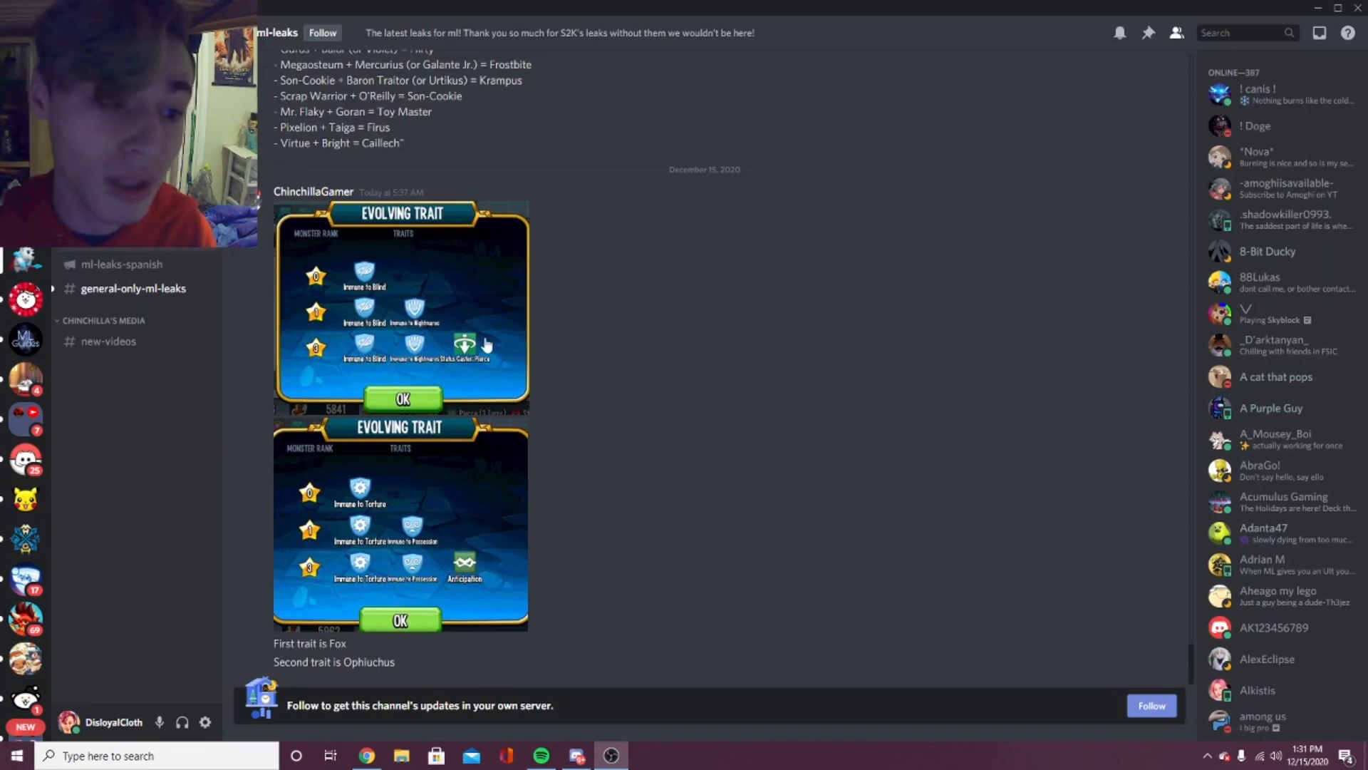
{"action": "mouse_move", "coordinate": [410, 332]}
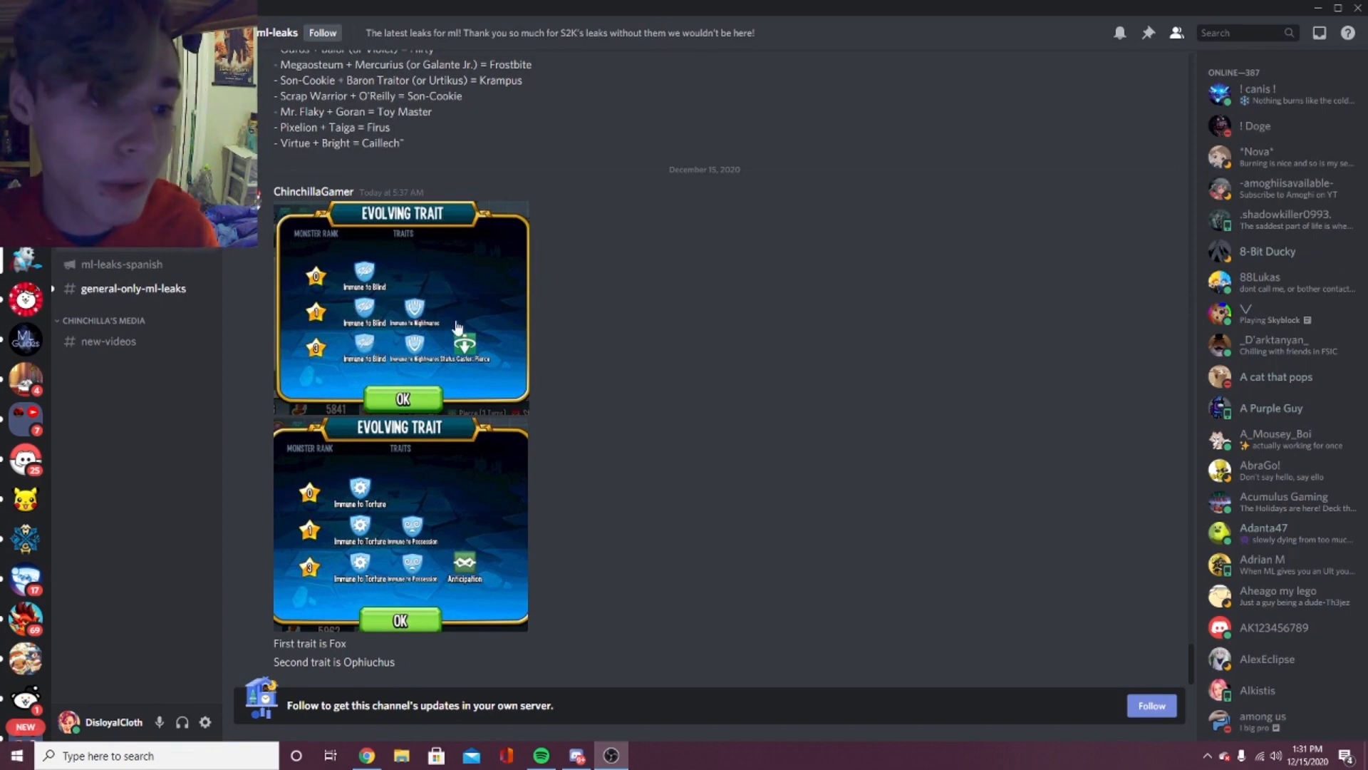
{"action": "mouse_move", "coordinate": [419, 479]}
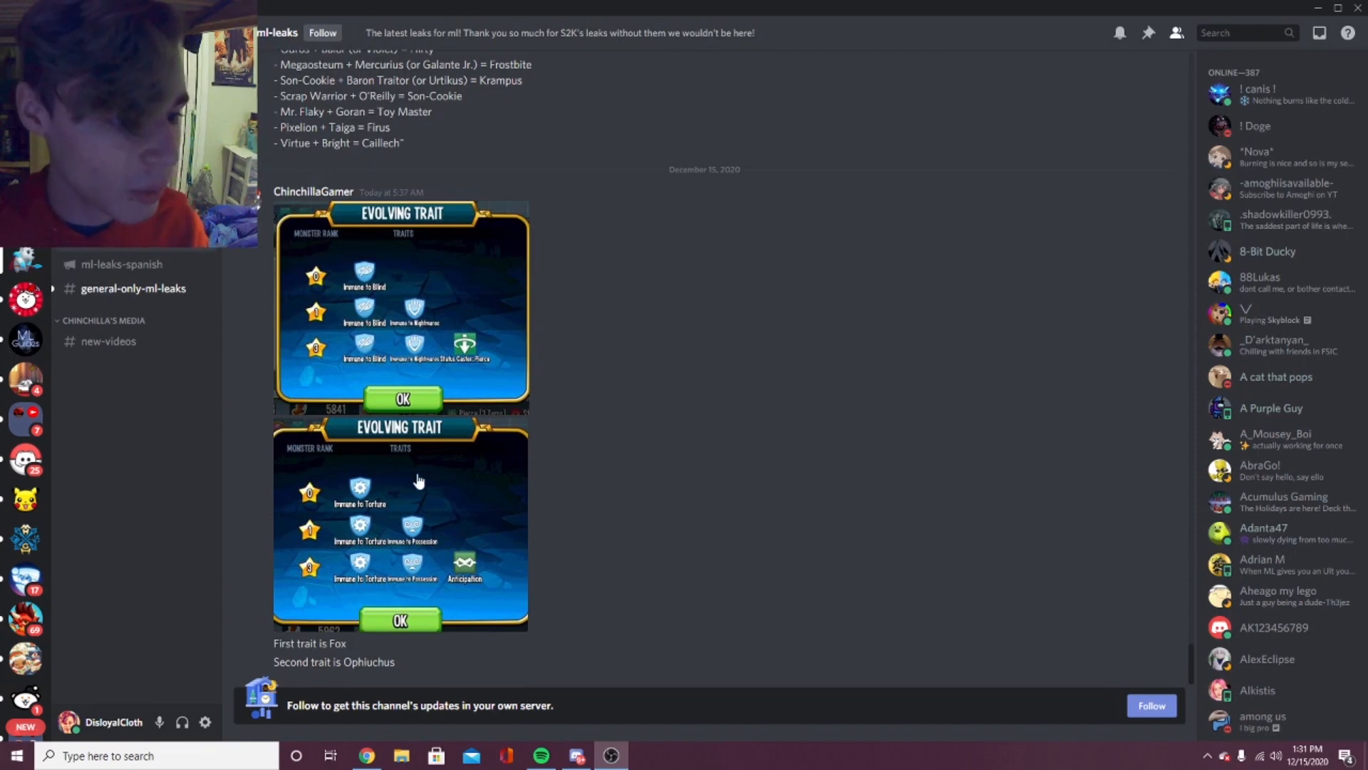
{"action": "mouse_move", "coordinate": [462, 524]}
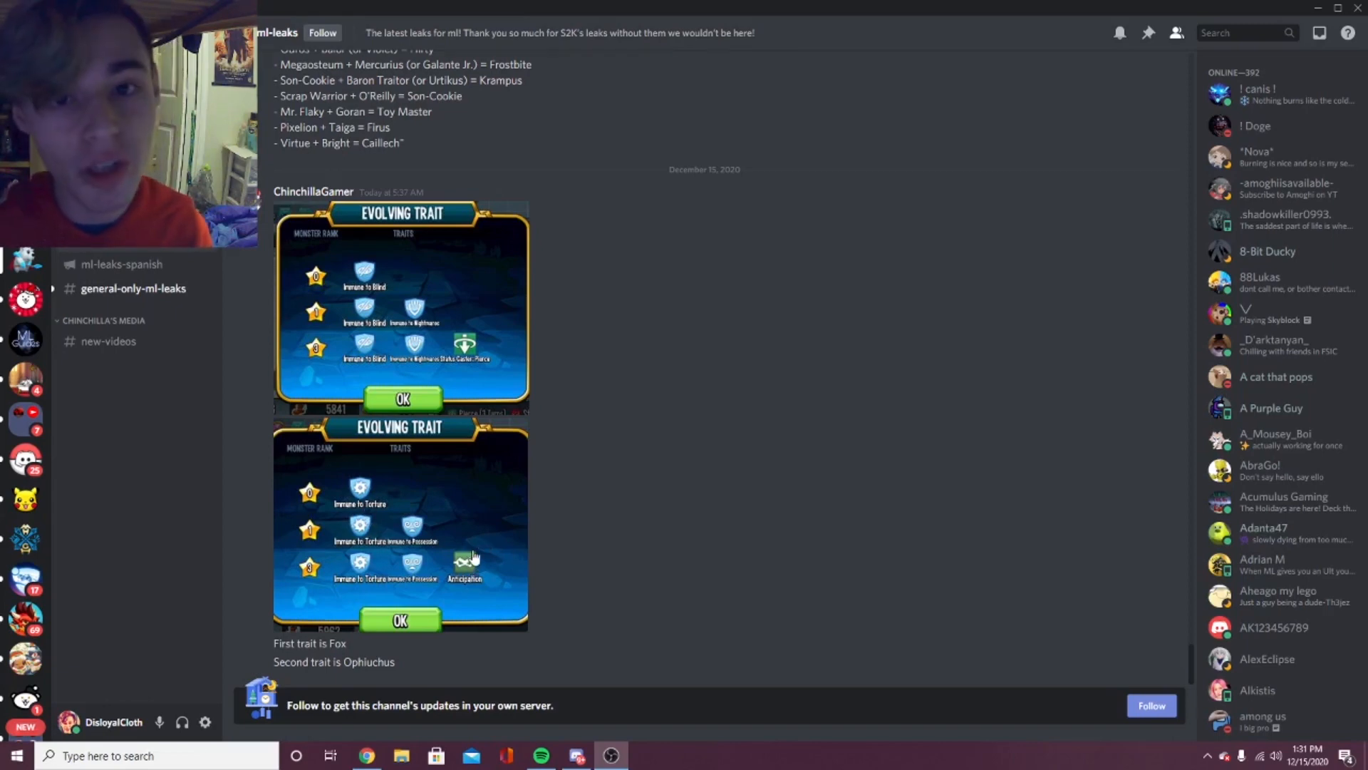
{"action": "mouse_move", "coordinate": [471, 510]}
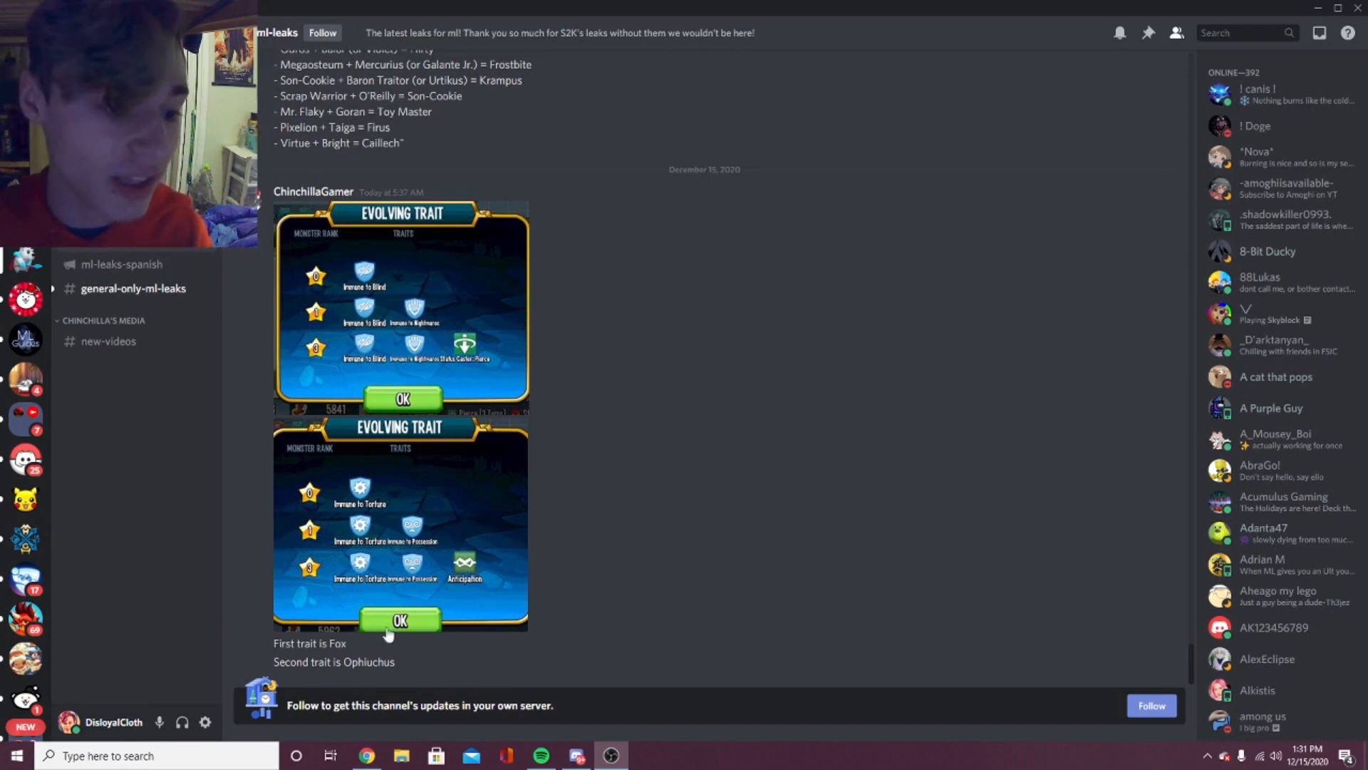
{"action": "mouse_move", "coordinate": [500, 541]}
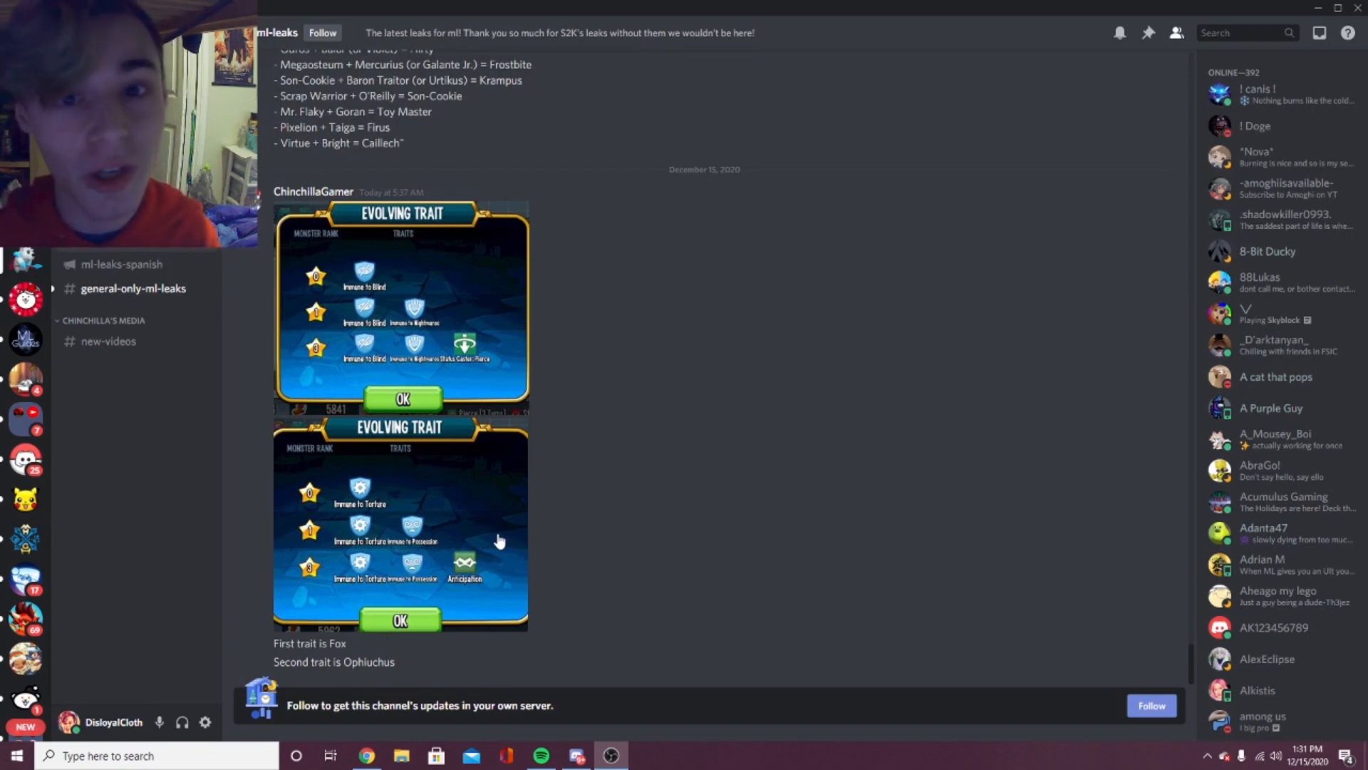
{"action": "mouse_move", "coordinate": [469, 526]}
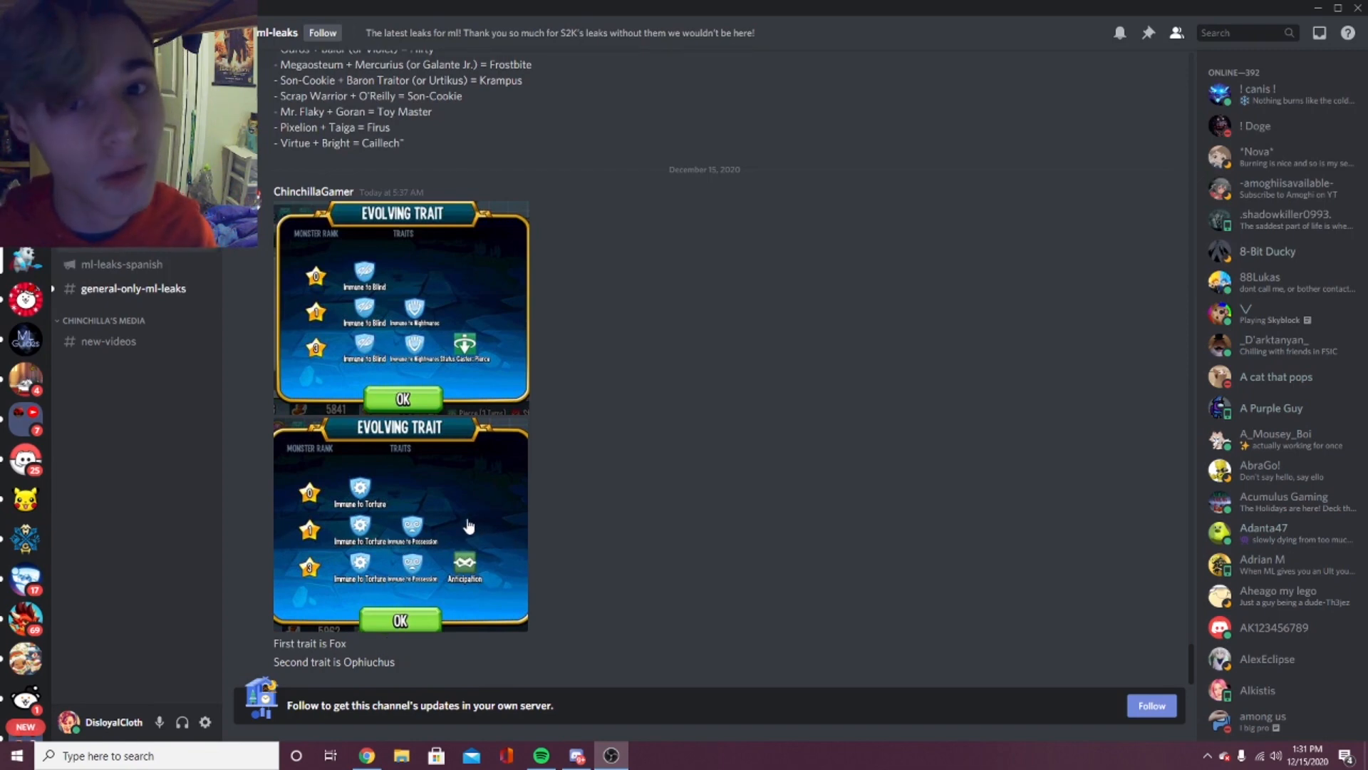
{"action": "mouse_move", "coordinate": [473, 515]}
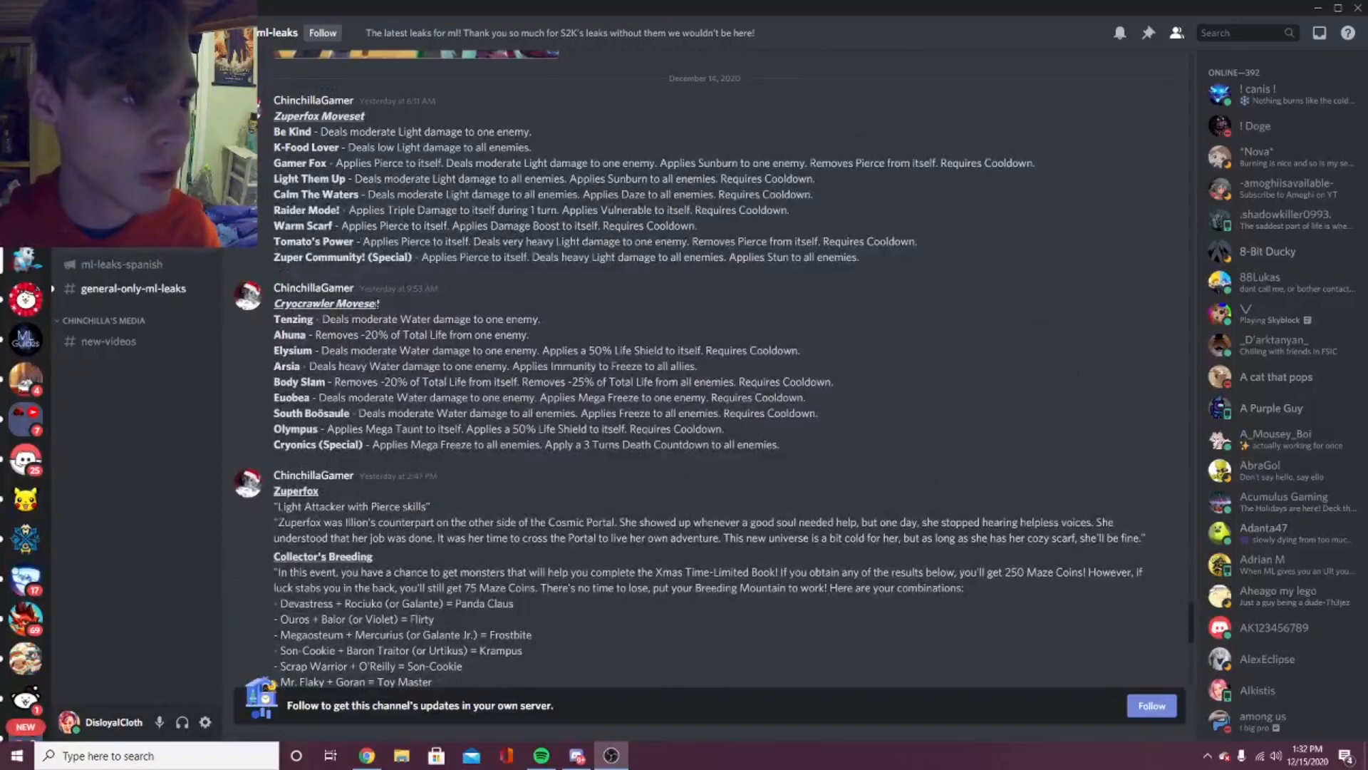
{"action": "scroll", "scroll_direction": "down", "scroll_amount": 3}
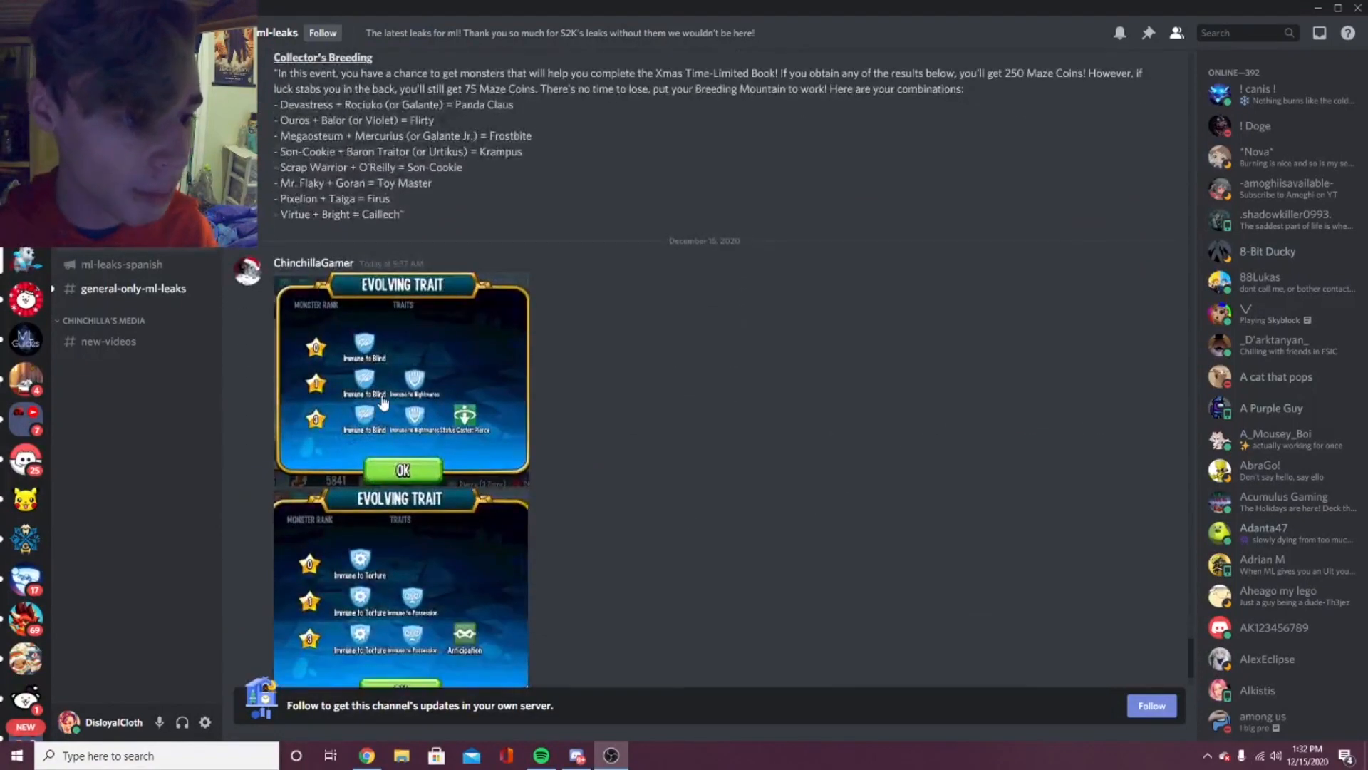
{"action": "scroll", "scroll_direction": "down", "scroll_amount": 3}
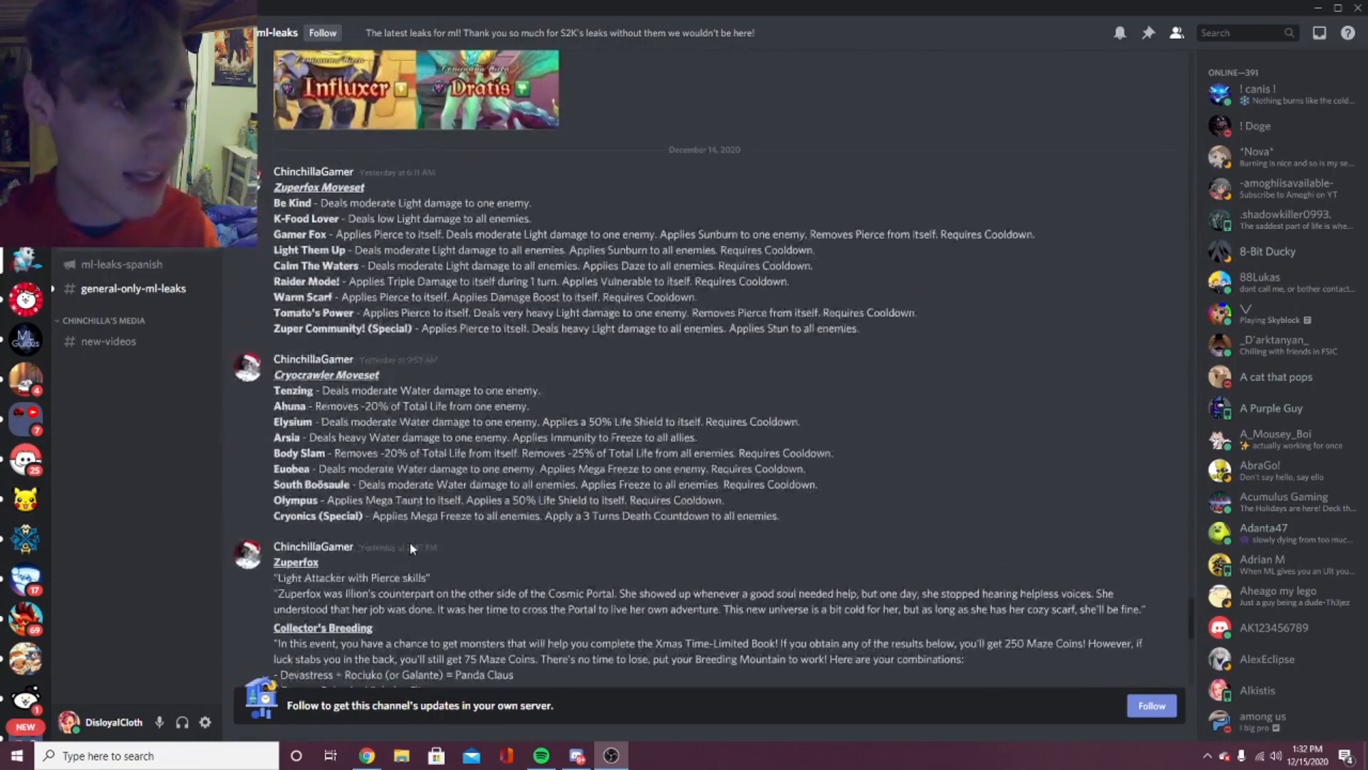
{"action": "scroll", "scroll_direction": "up", "scroll_amount": 3}
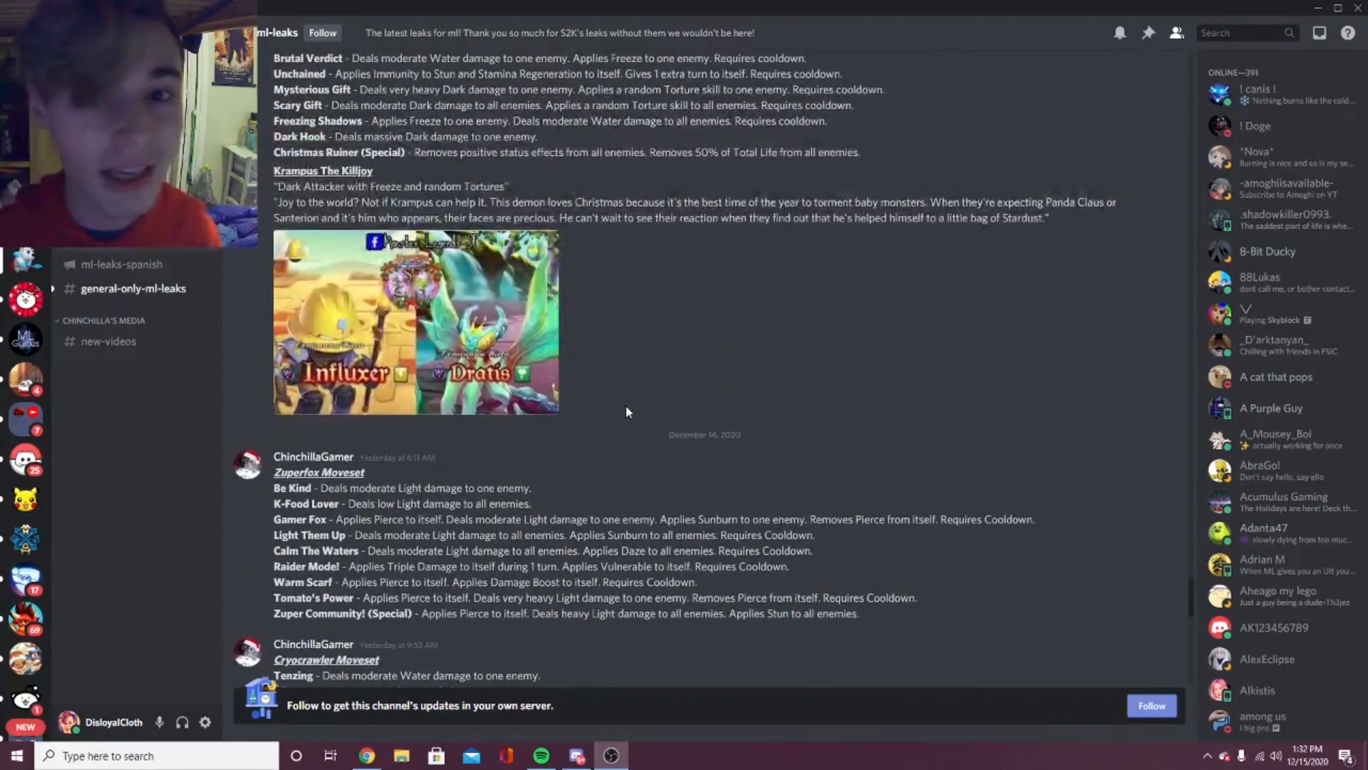
{"action": "mouse_move", "coordinate": [722, 327]}
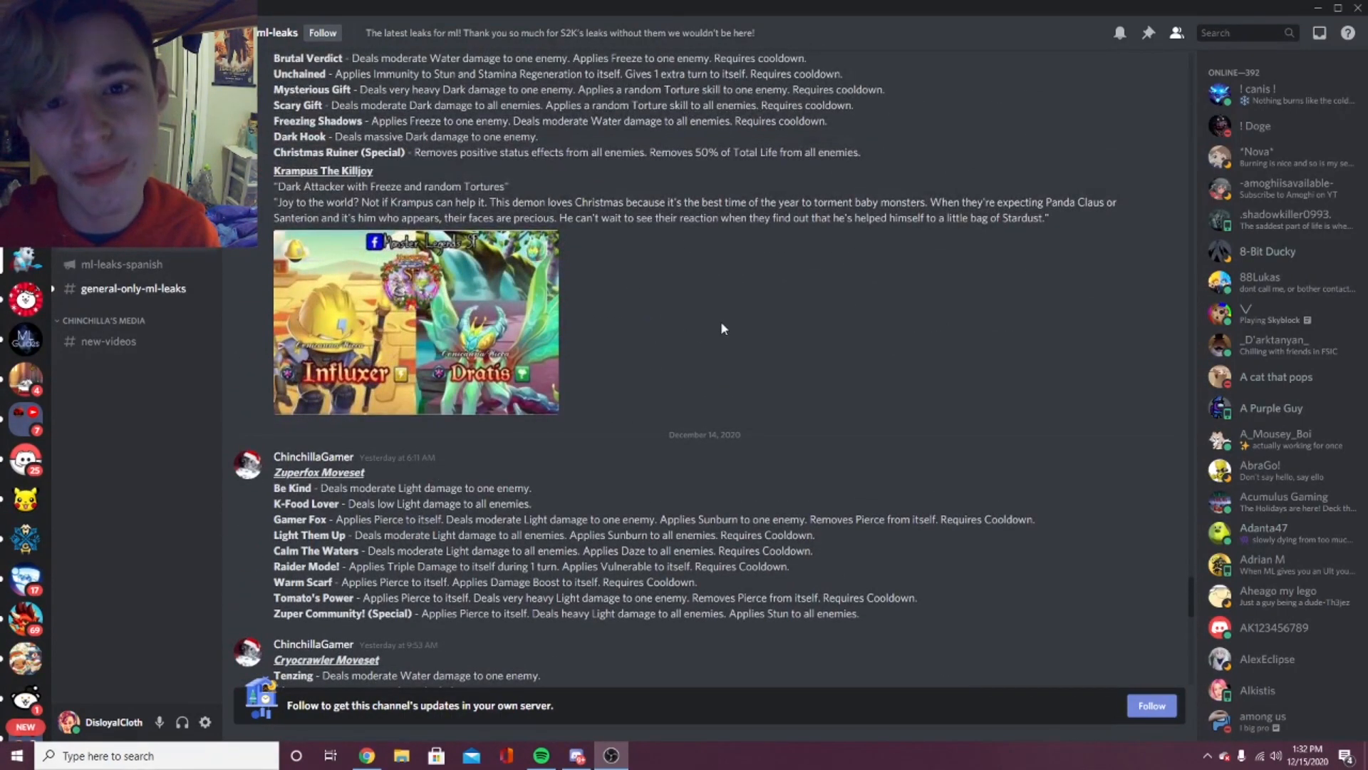